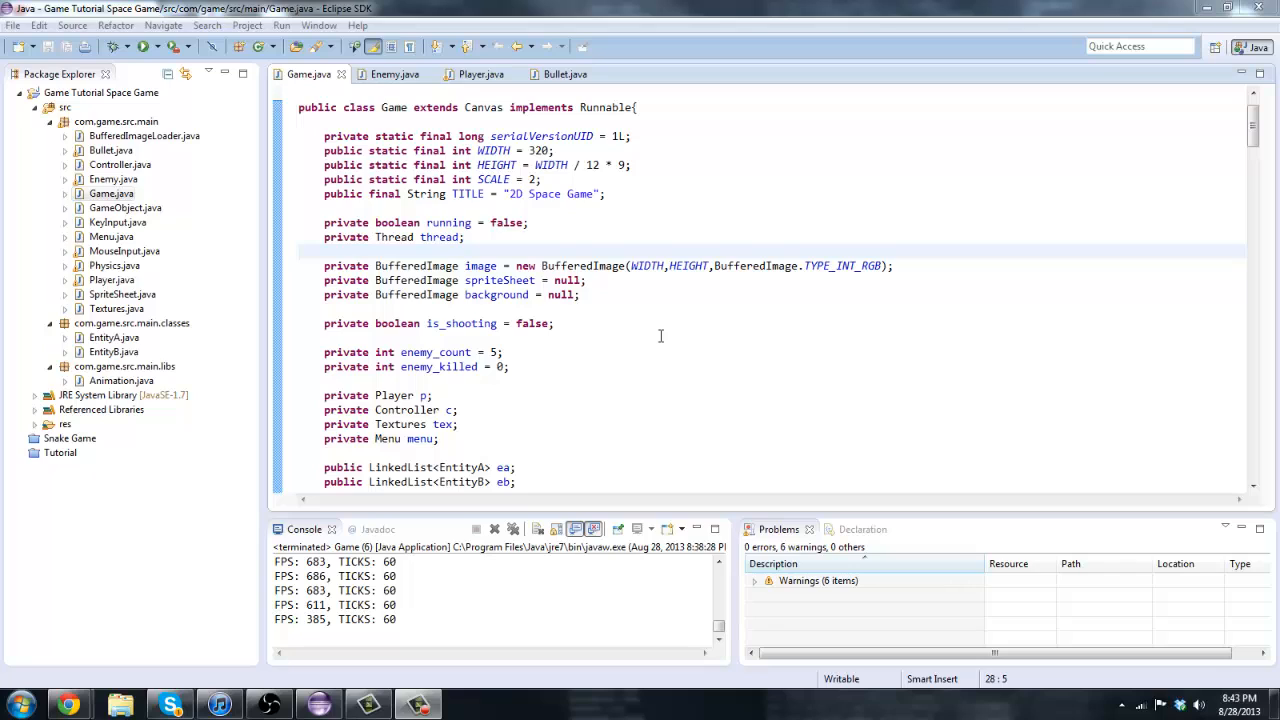
pyautogui.moveTo(660, 336)
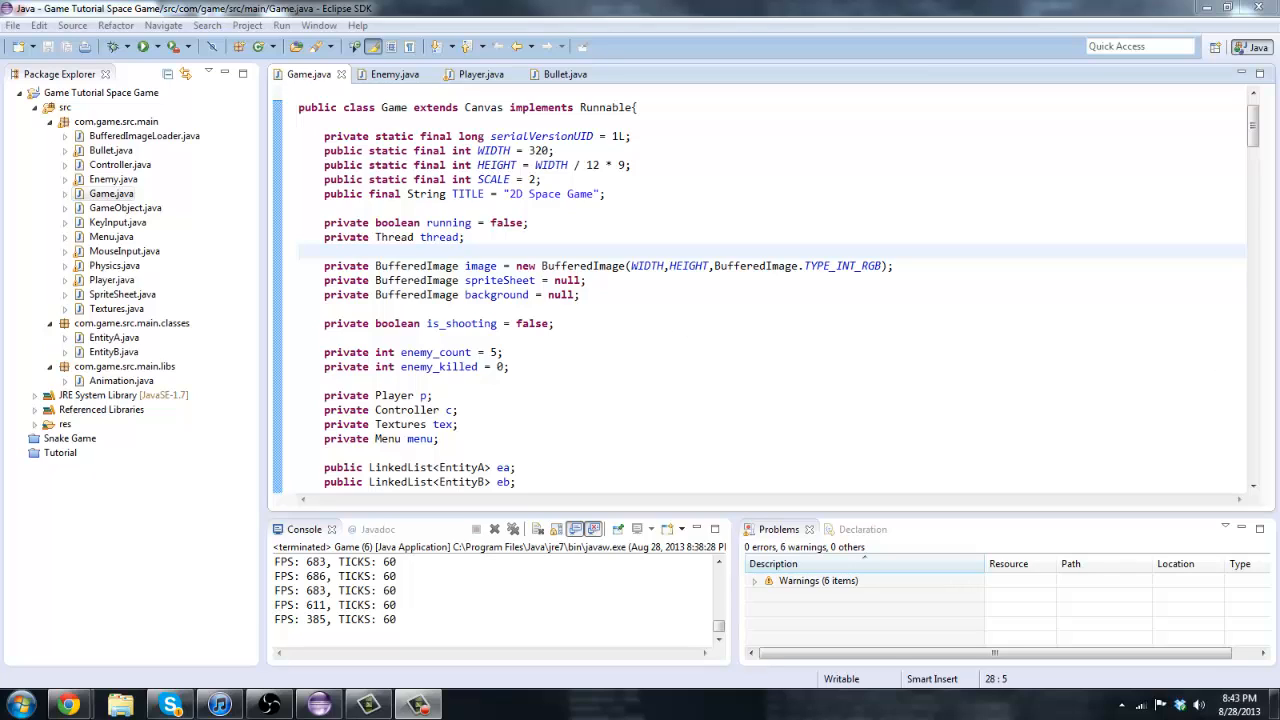